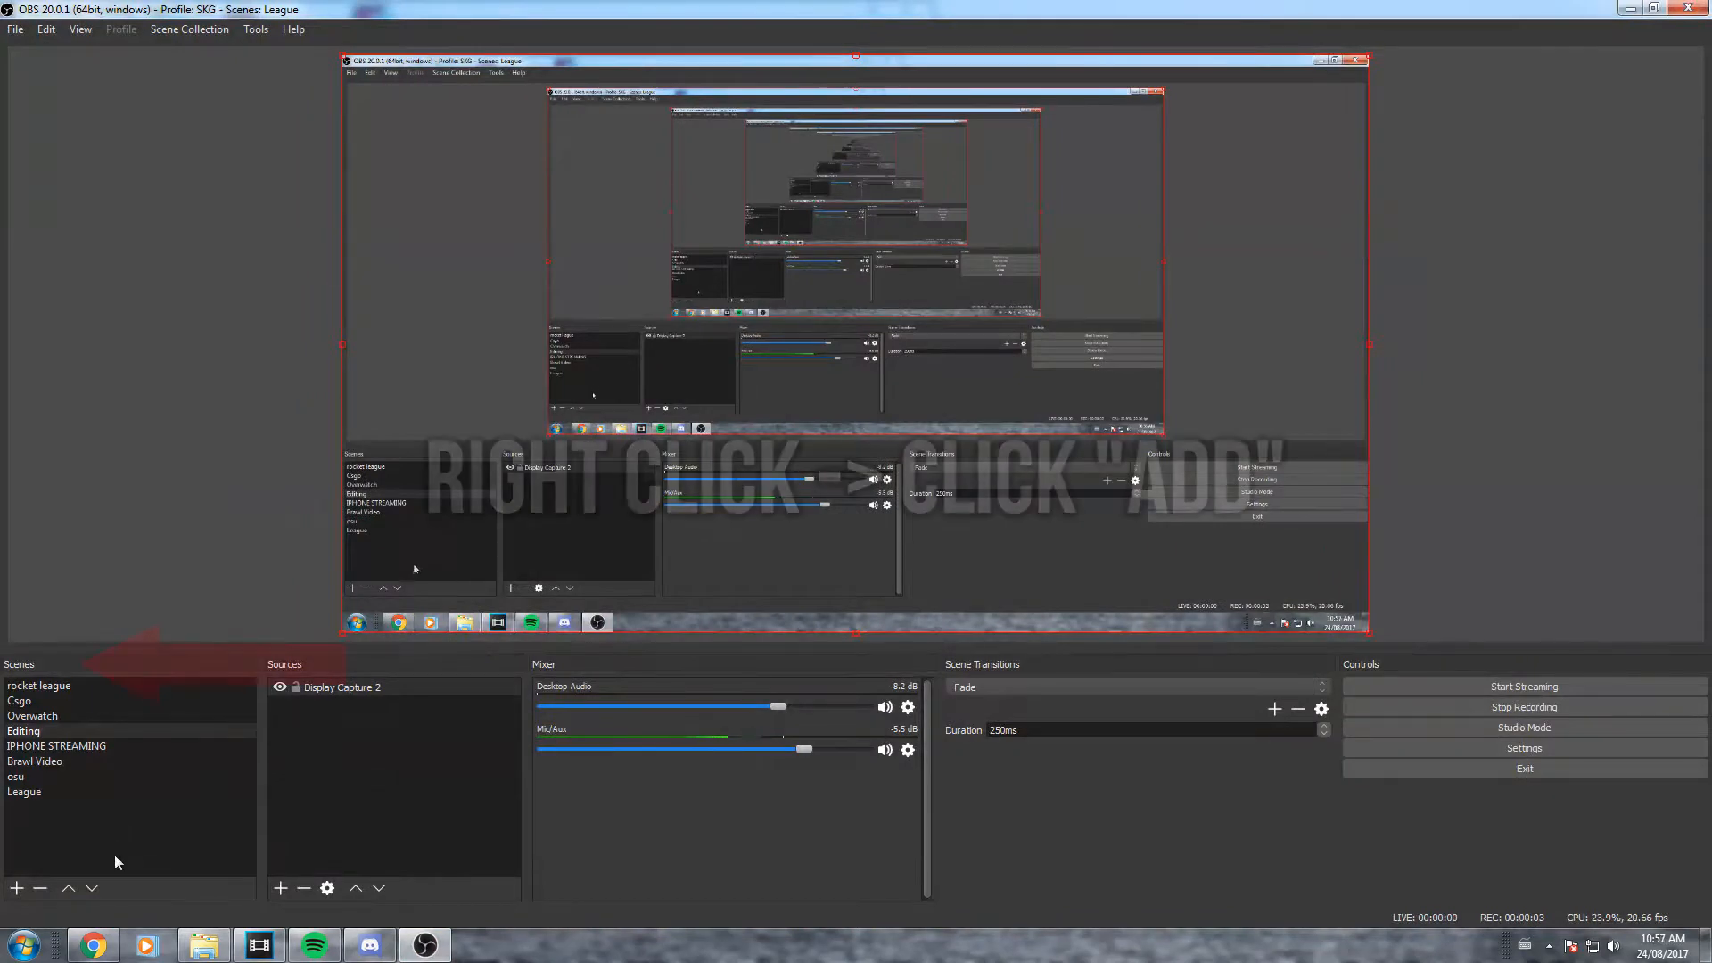
Name the new scene 'Elgato Test' and confirm it
type("Elgato")
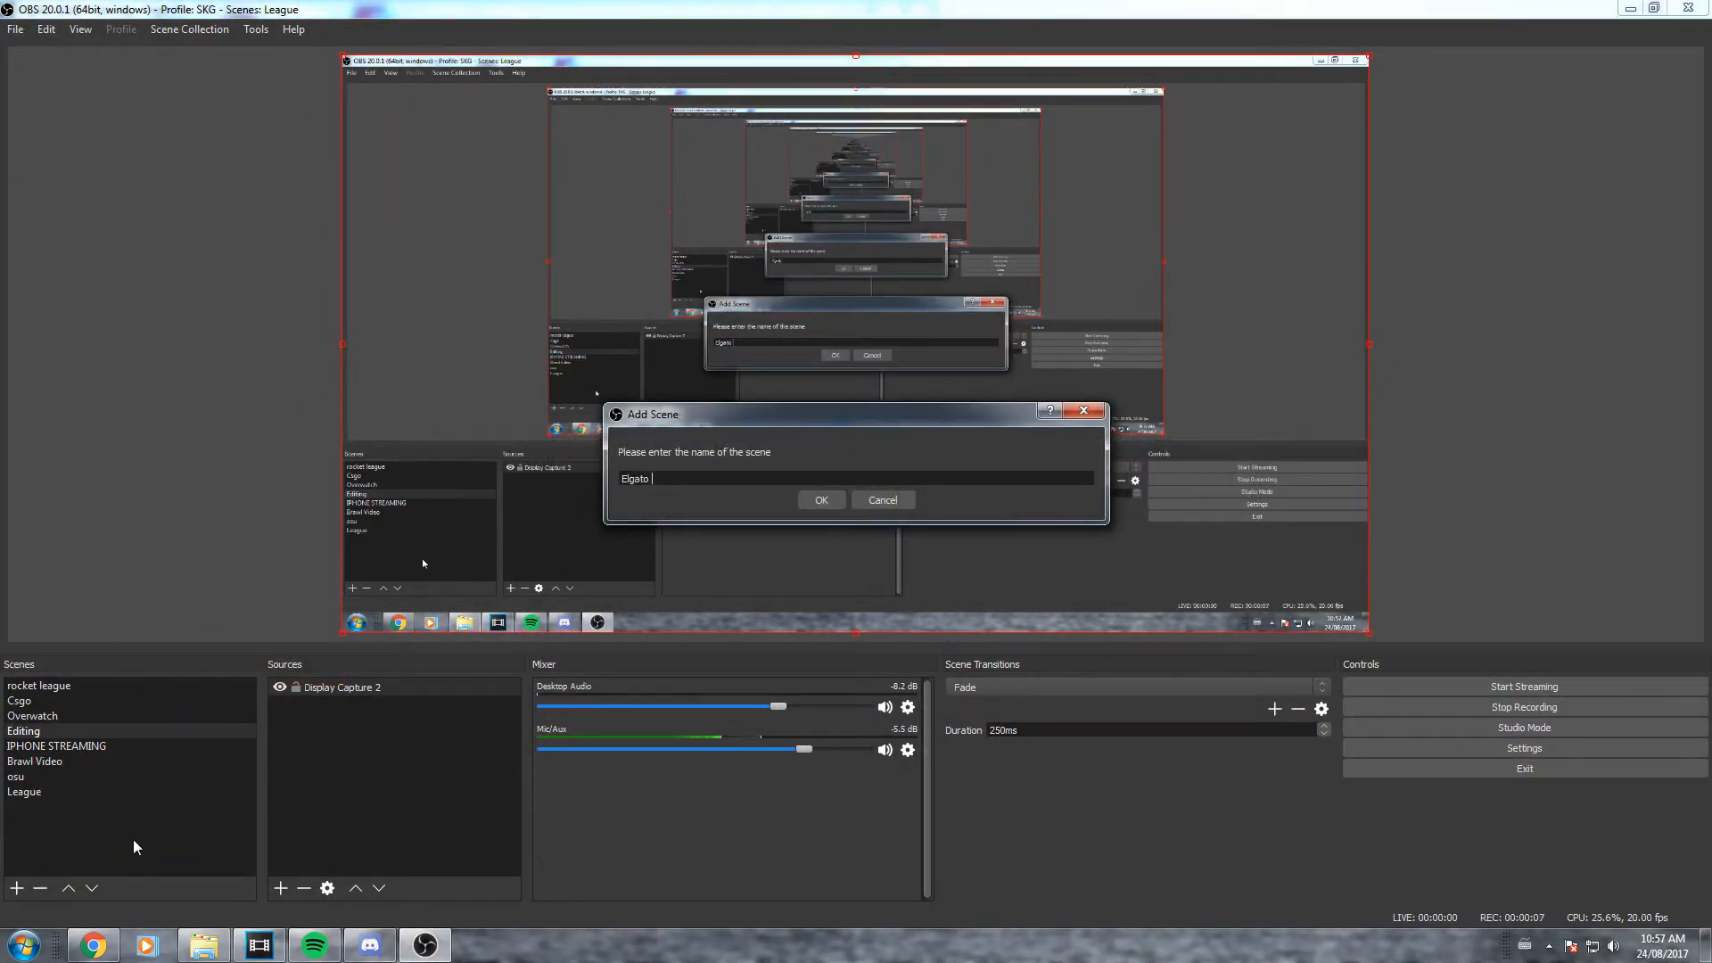
left_click(821, 499)
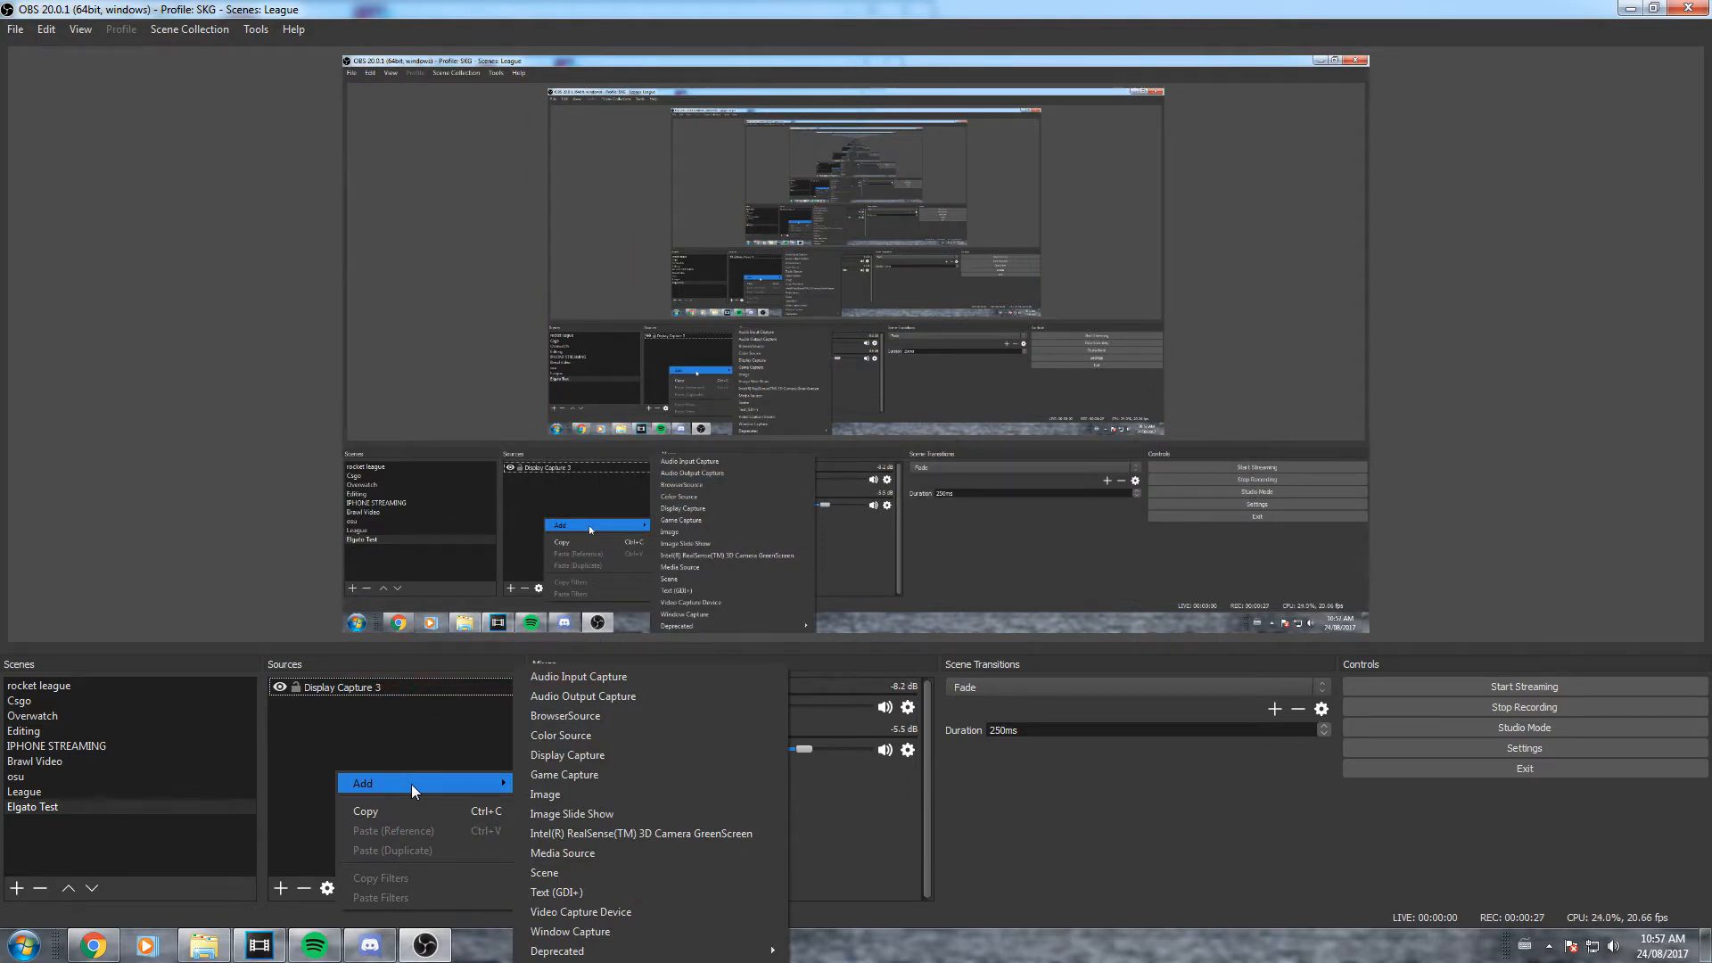
mouse_move(579, 912)
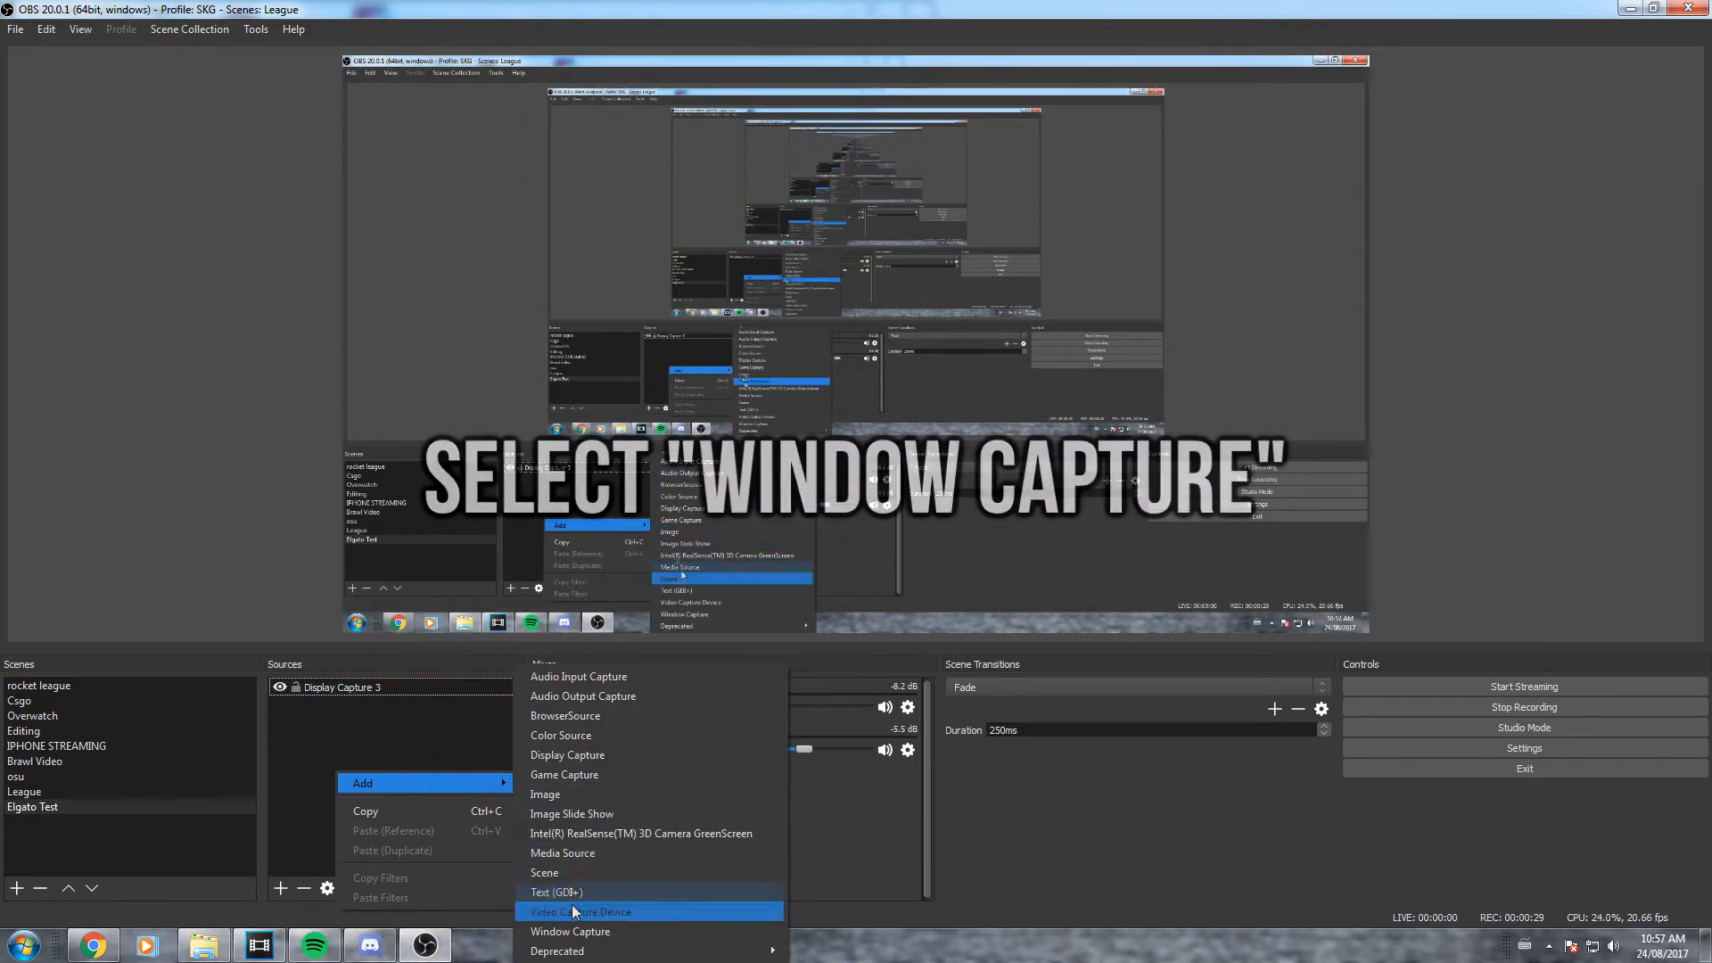
Choose Window Capture as the new source type for the scene
left_click(571, 931)
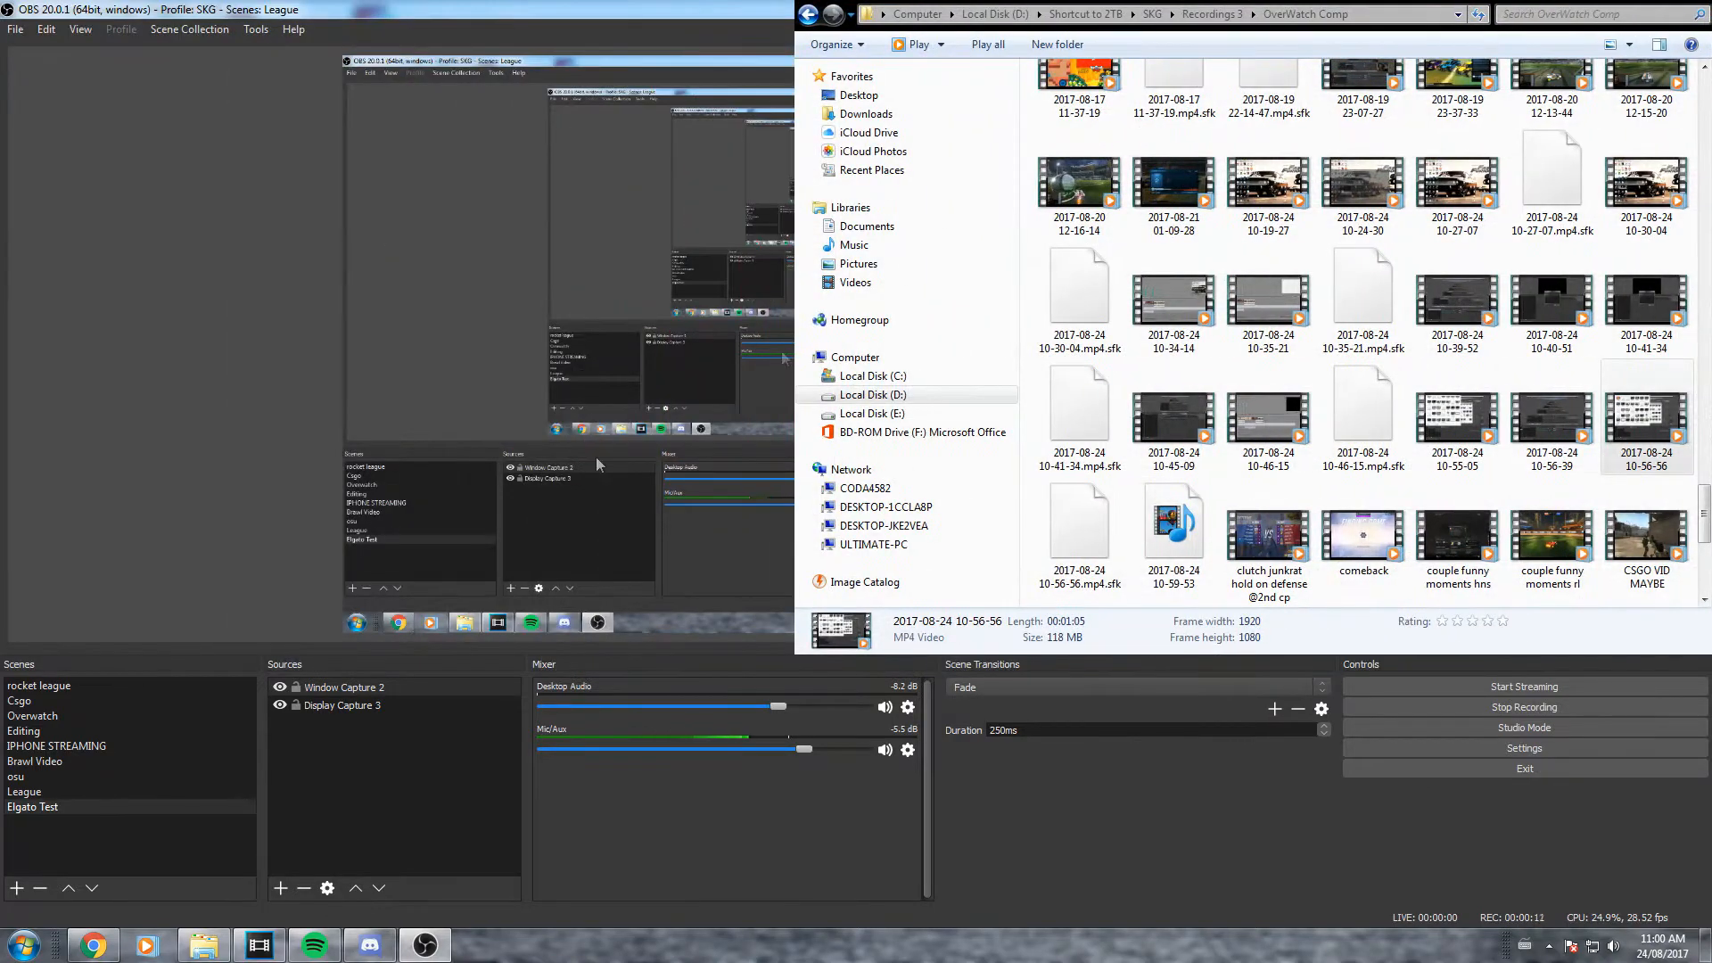
Crop Window Capture 2 with Left 280, Right 330, Top 20, Bottom 400 via Edit Transform
right_click(344, 687)
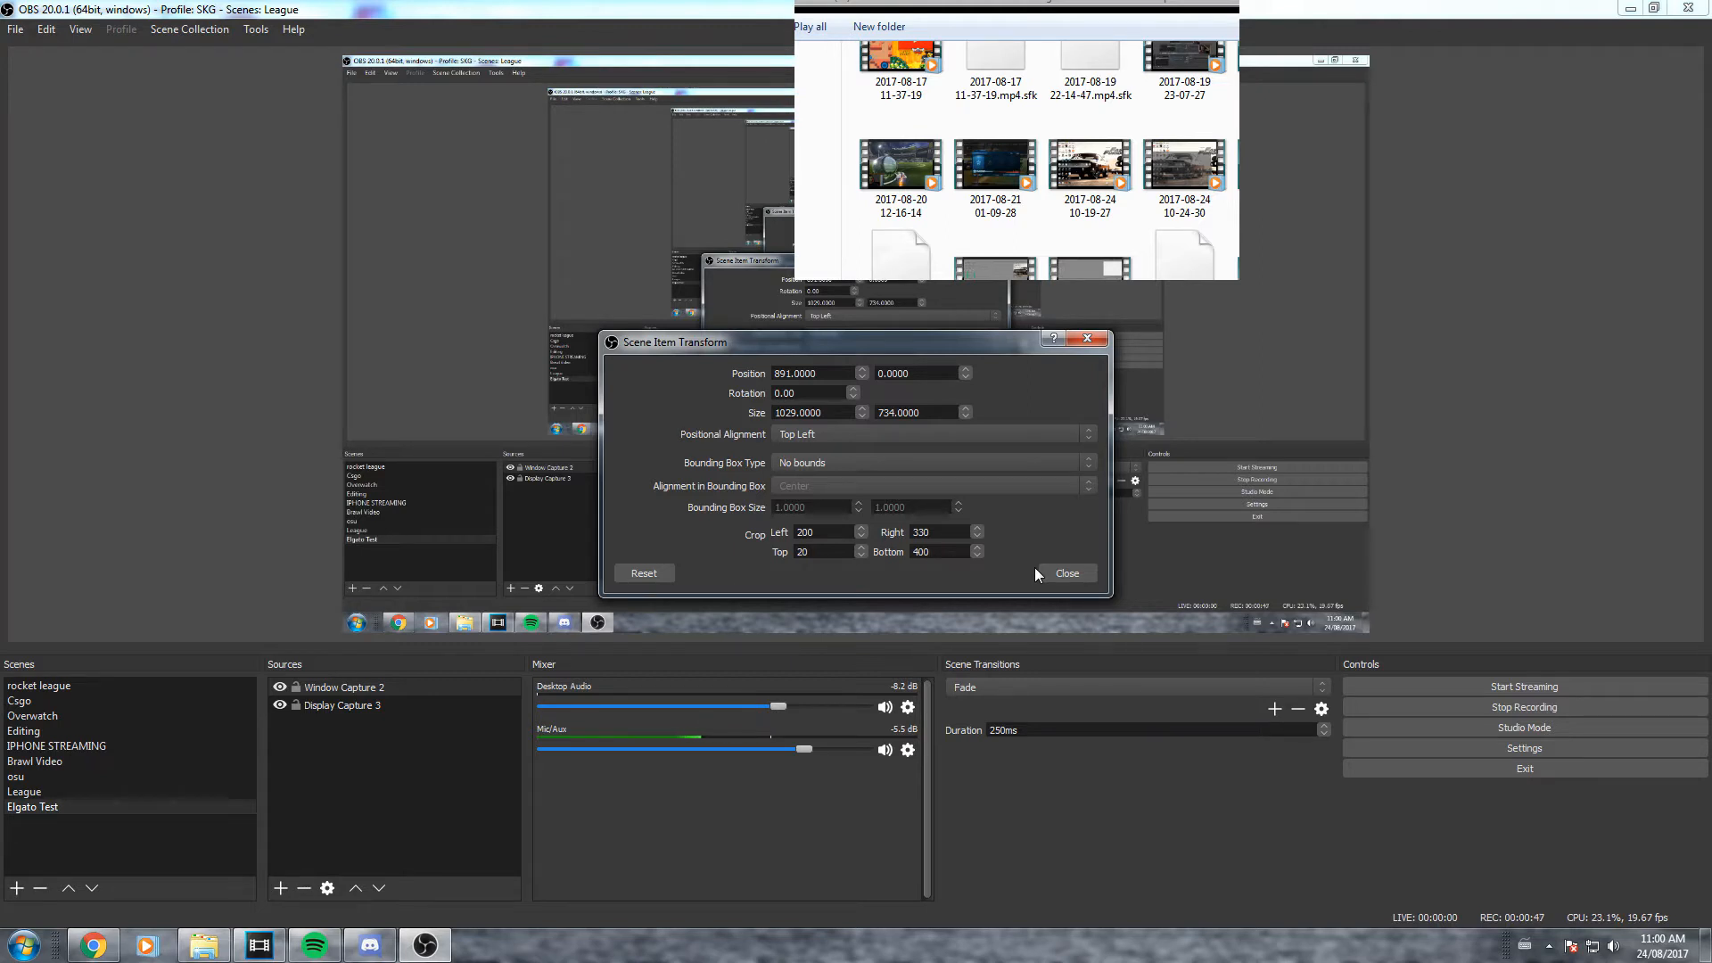
left_click(1067, 572)
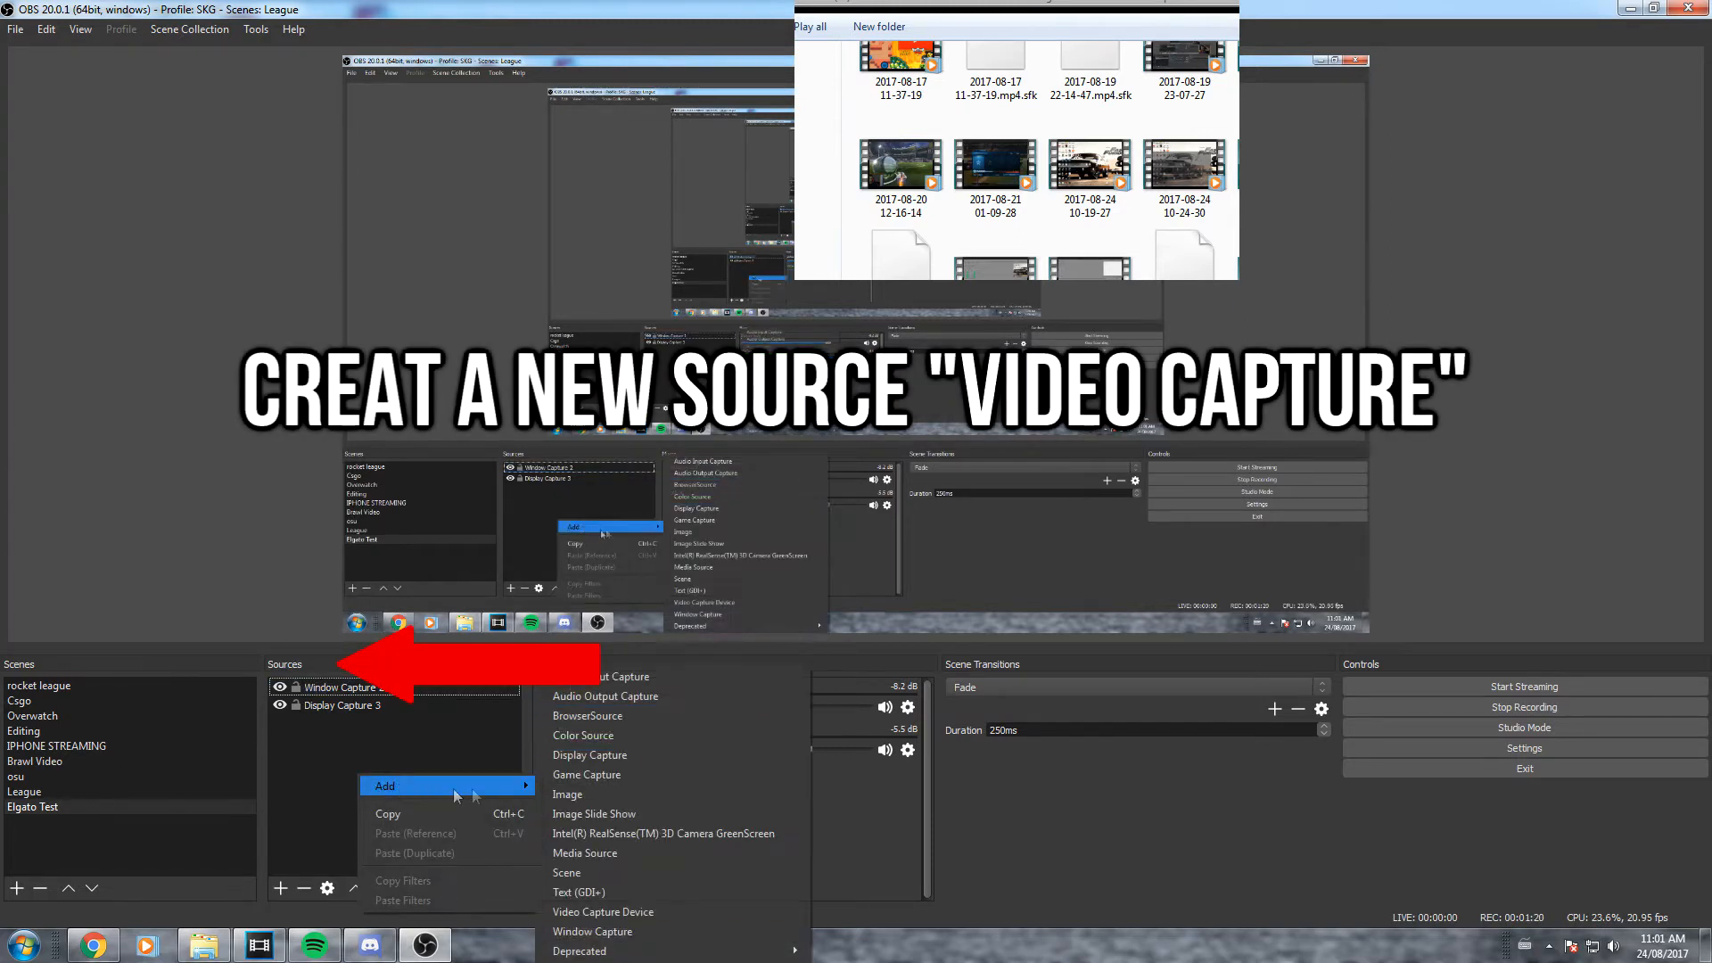
Create a new Video Capture Device source named Video Capture Device 3
left_click(601, 911)
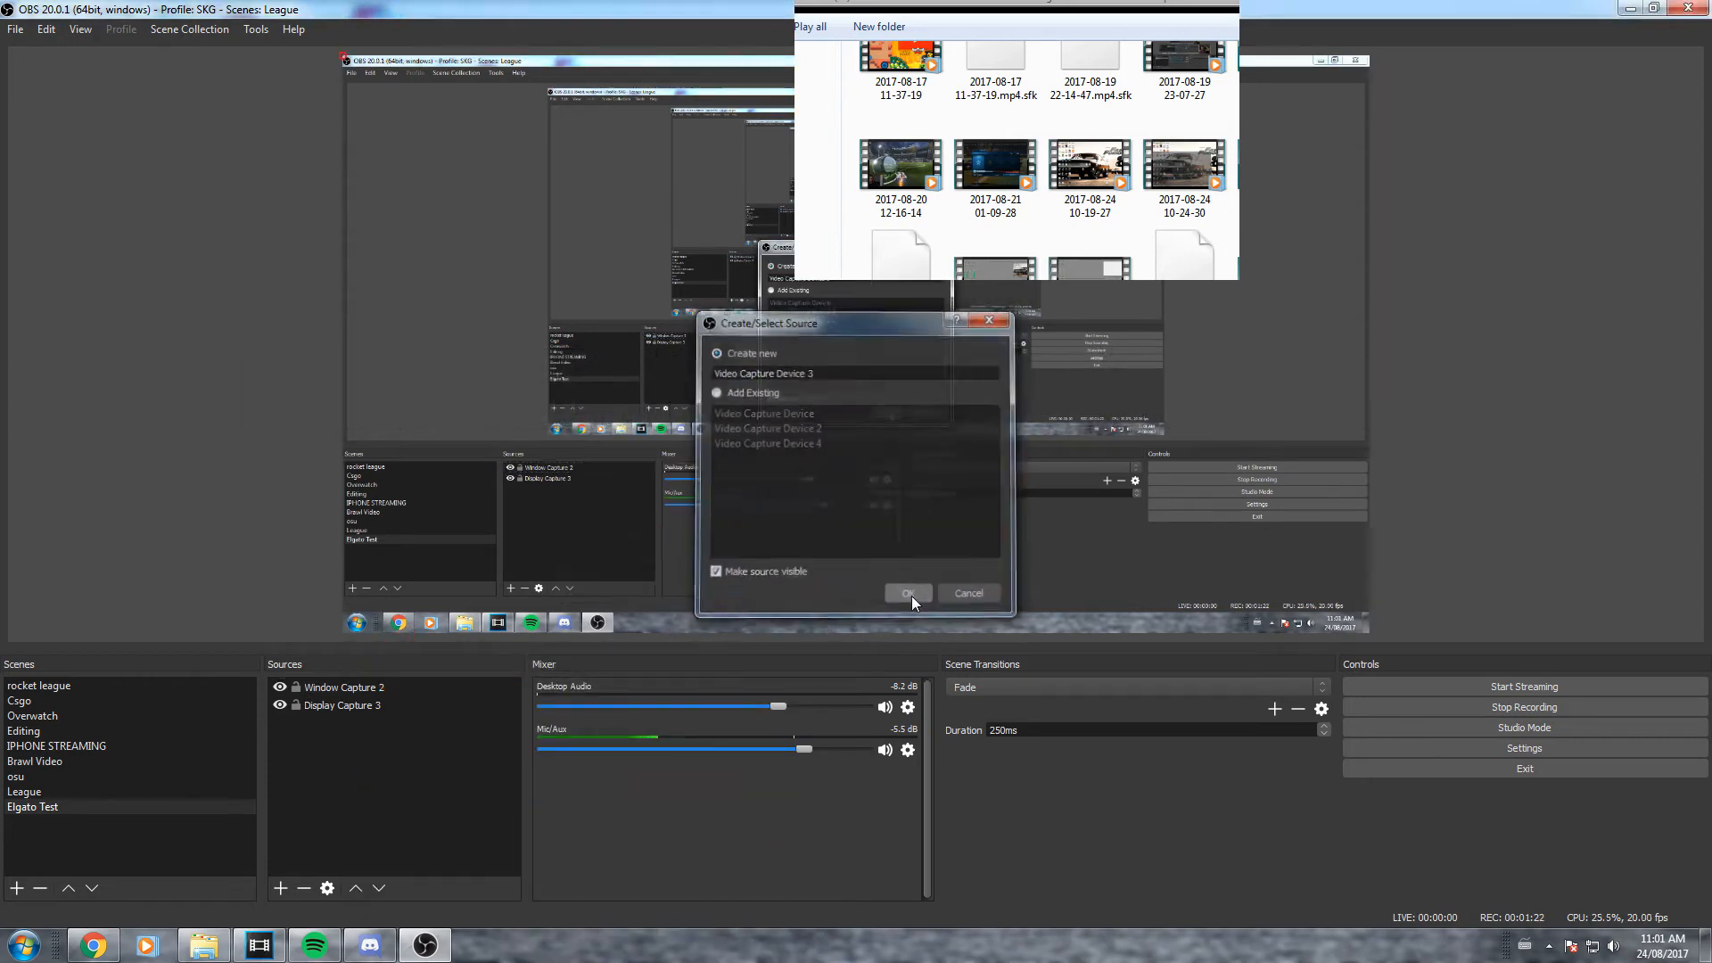
left_click(908, 592)
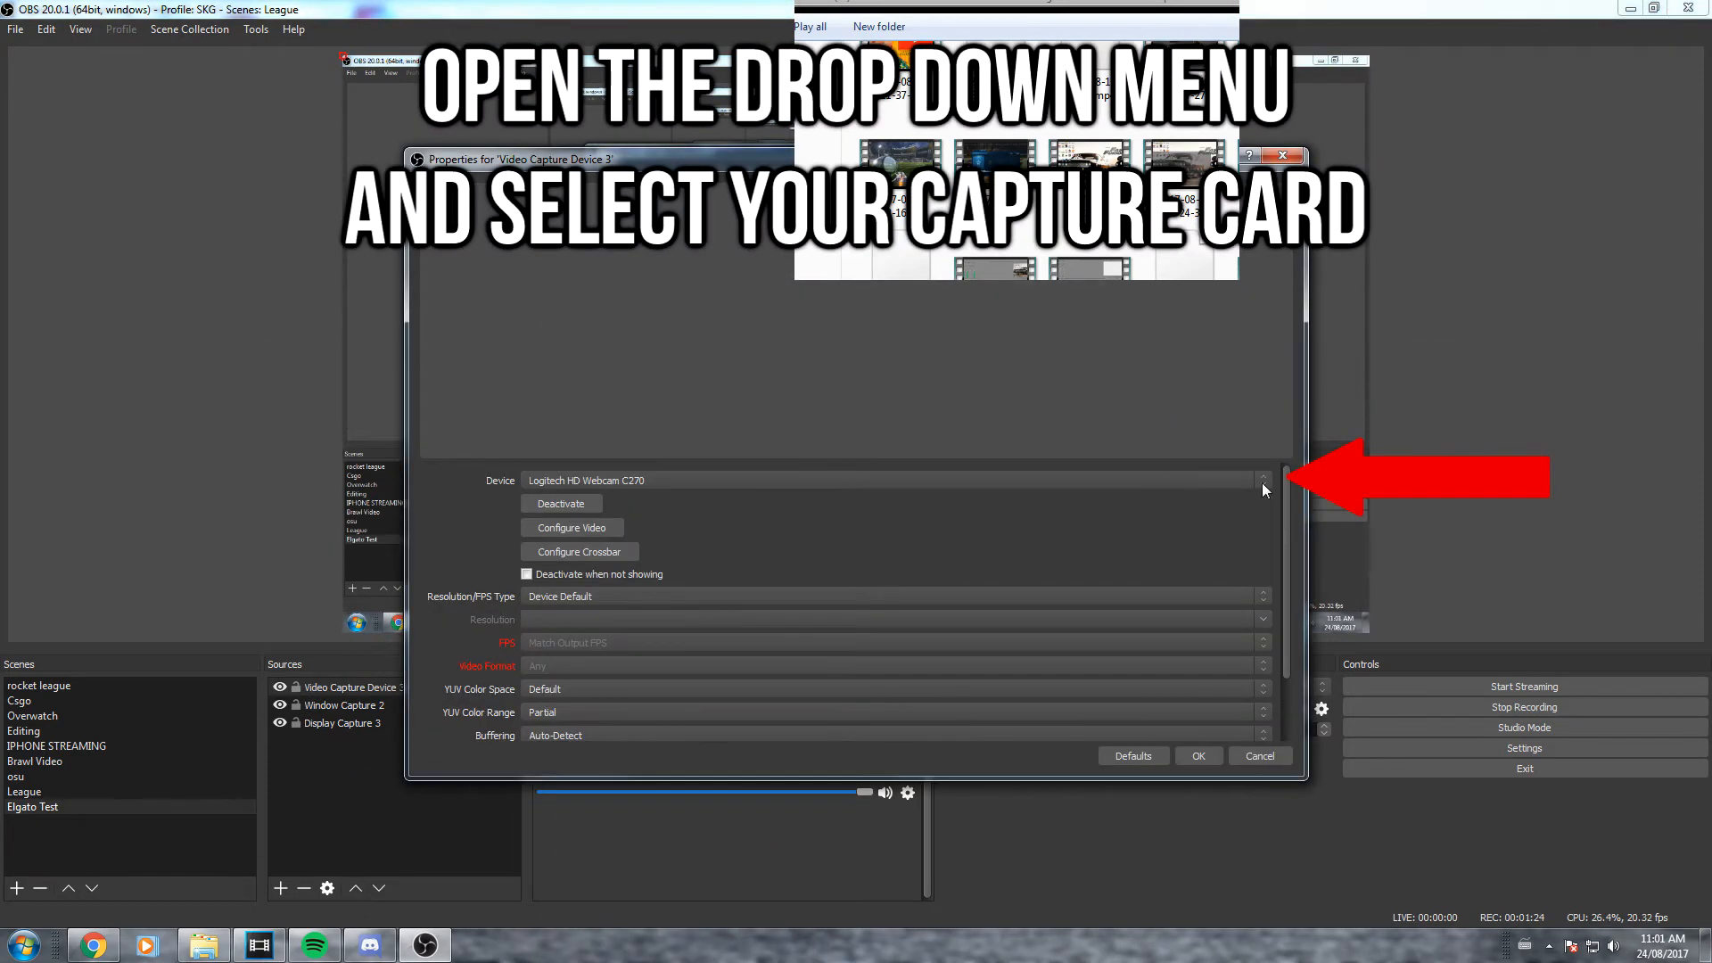
Select the Elgato Game Capture HD device with a Custom 1920x1080 resolution
left_click(1263, 479)
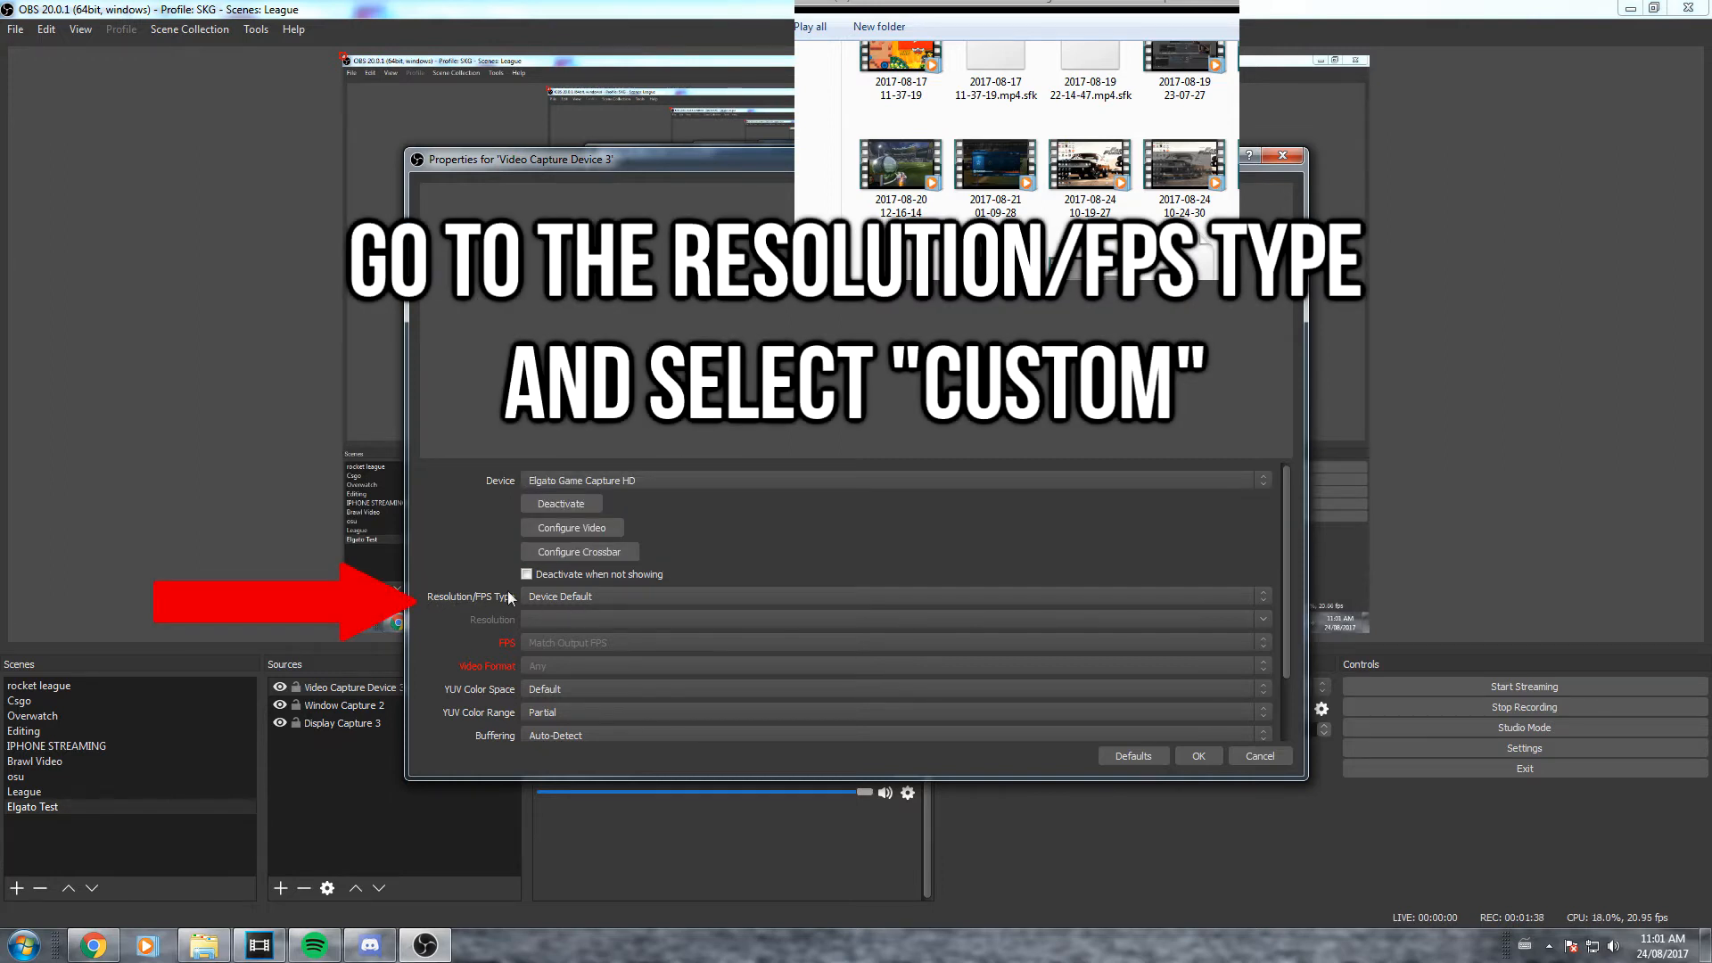
mouse_move(1097, 610)
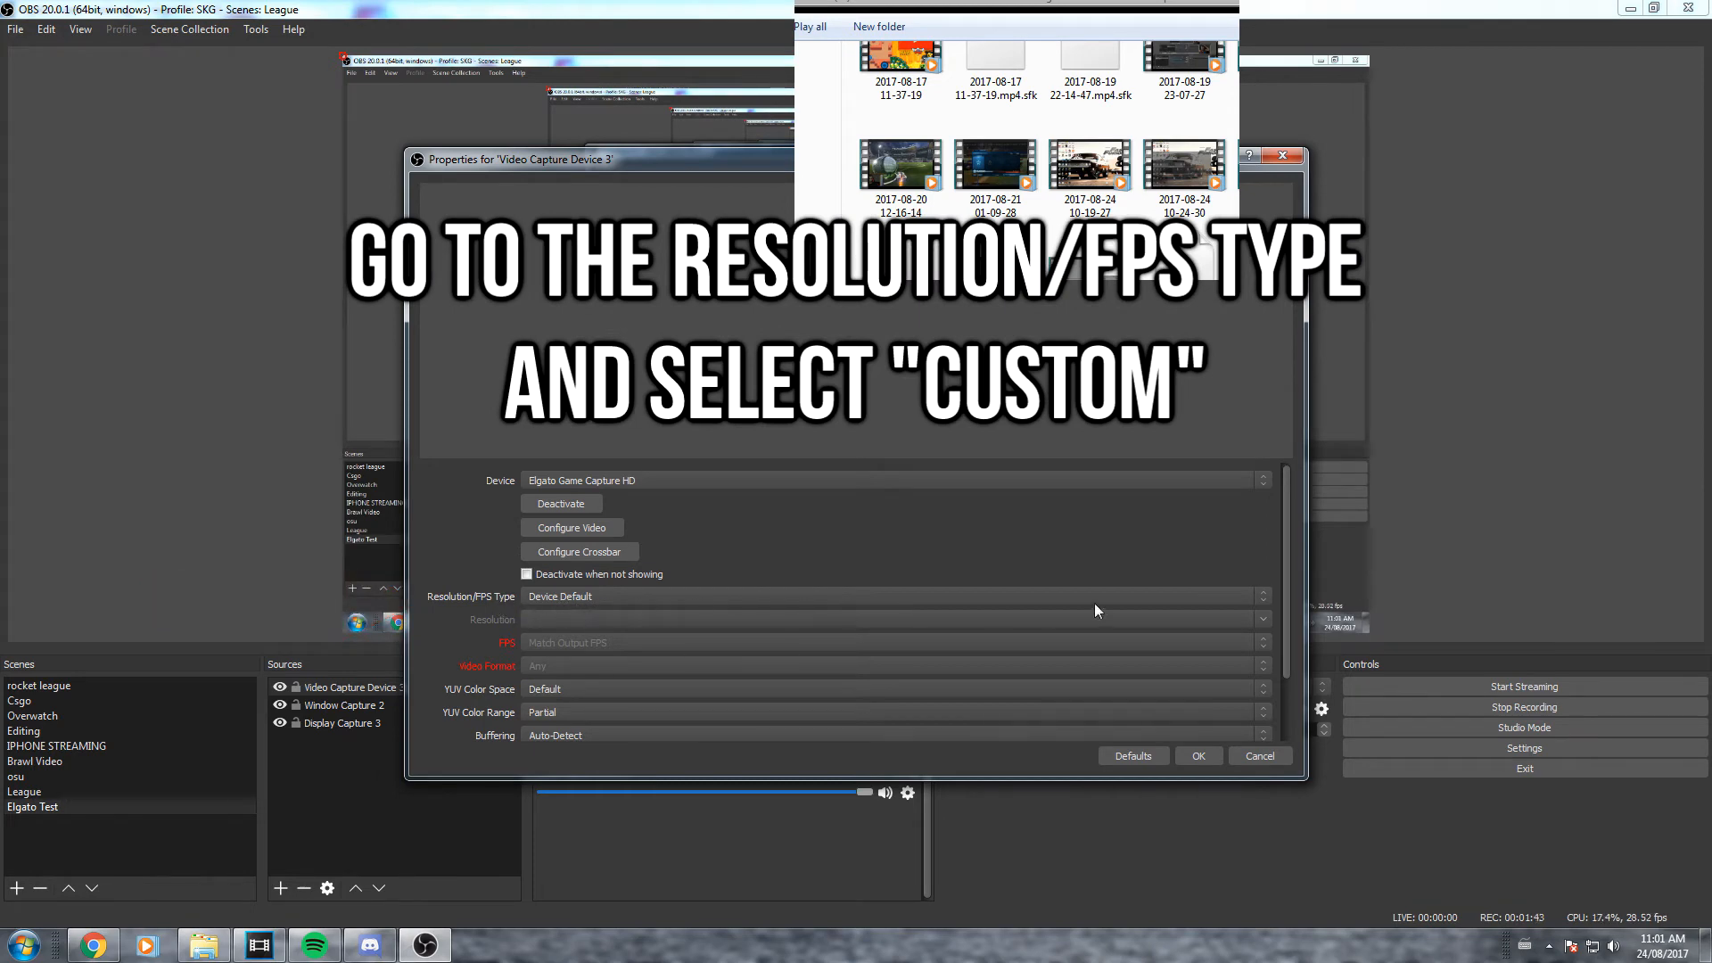
left_click(840, 595)
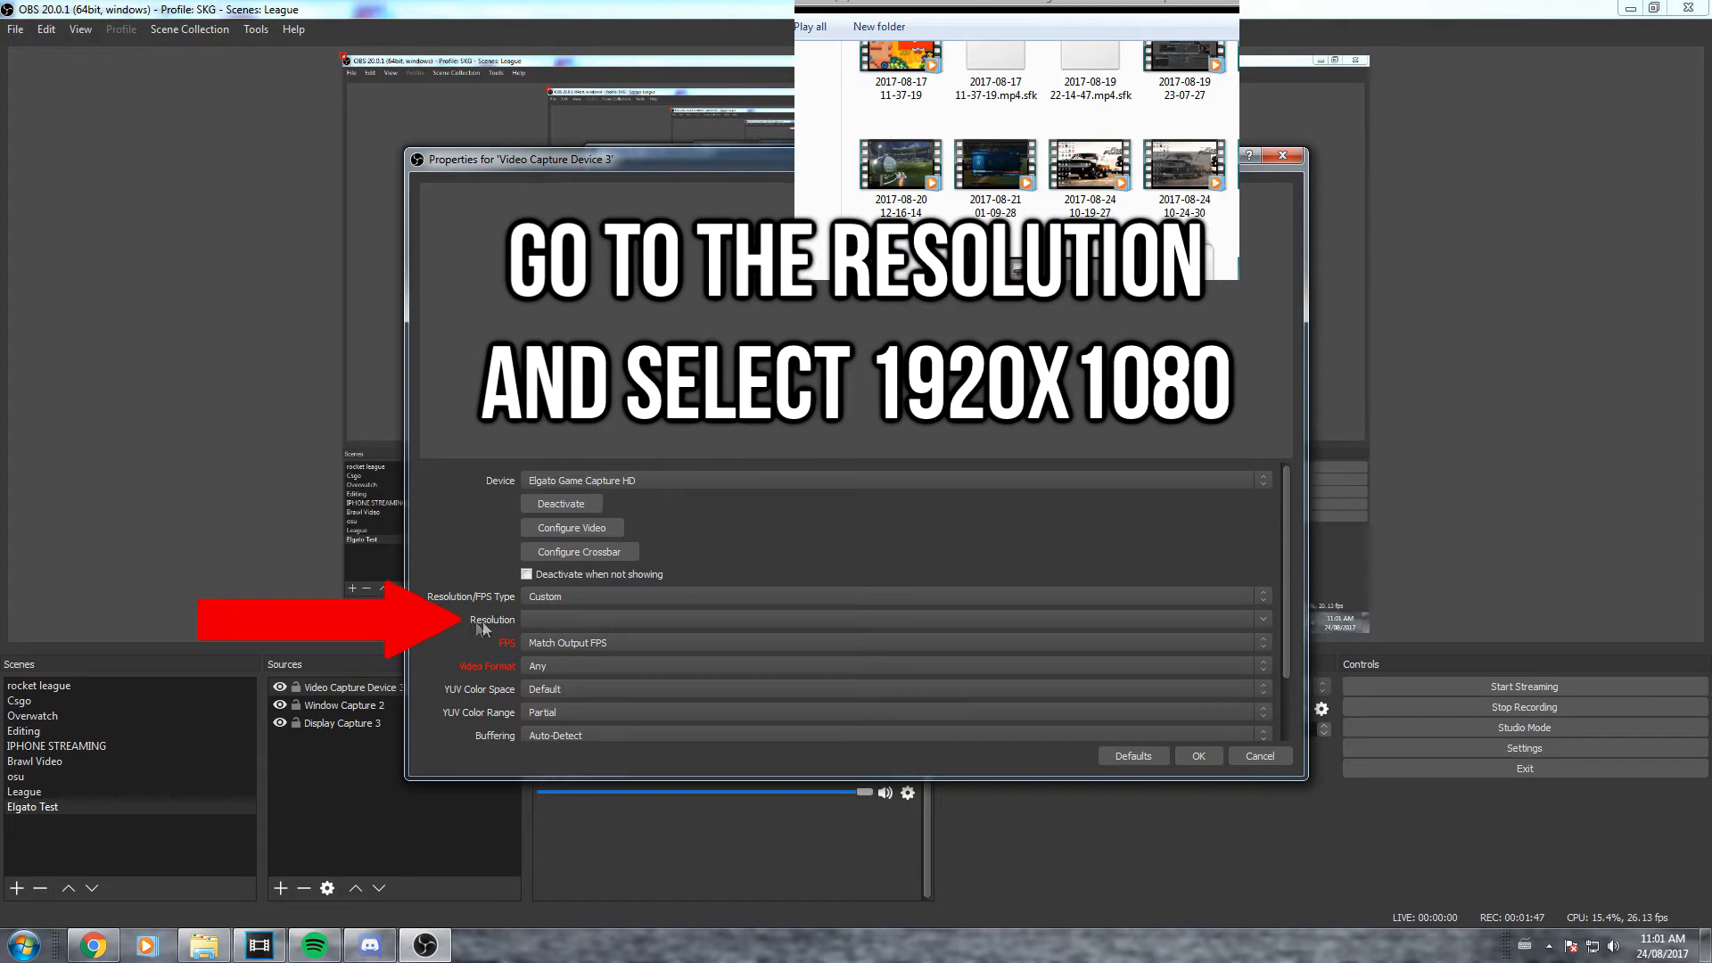
left_click(1263, 619)
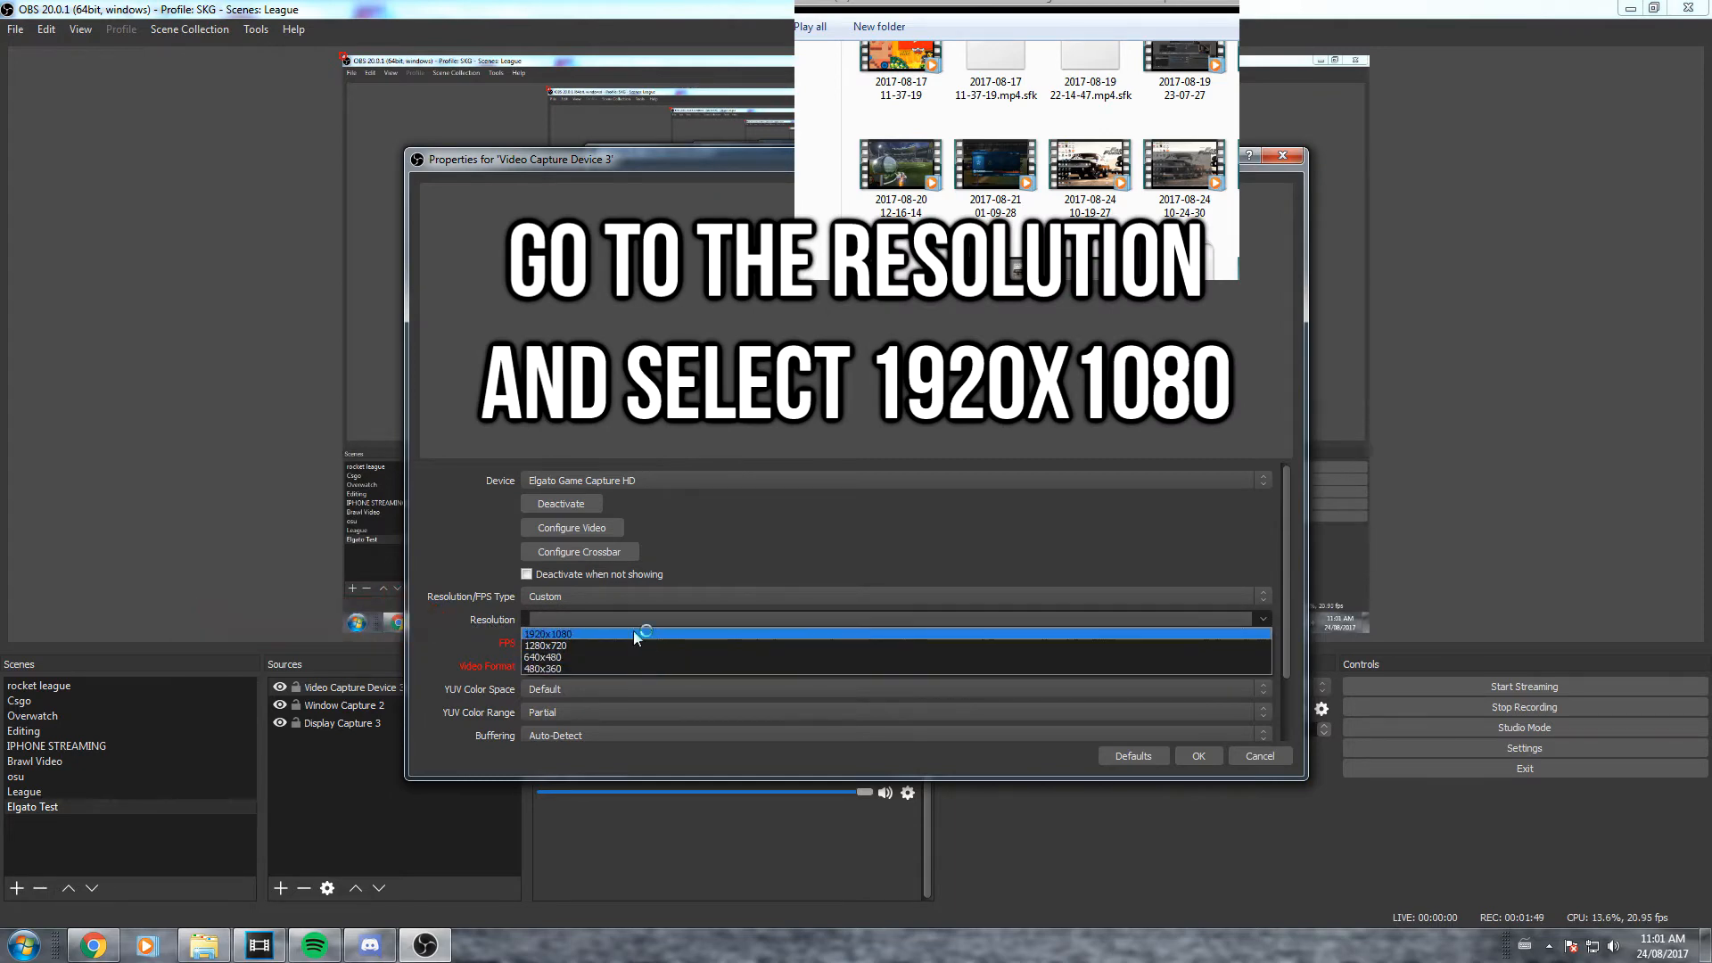
left_click(550, 633)
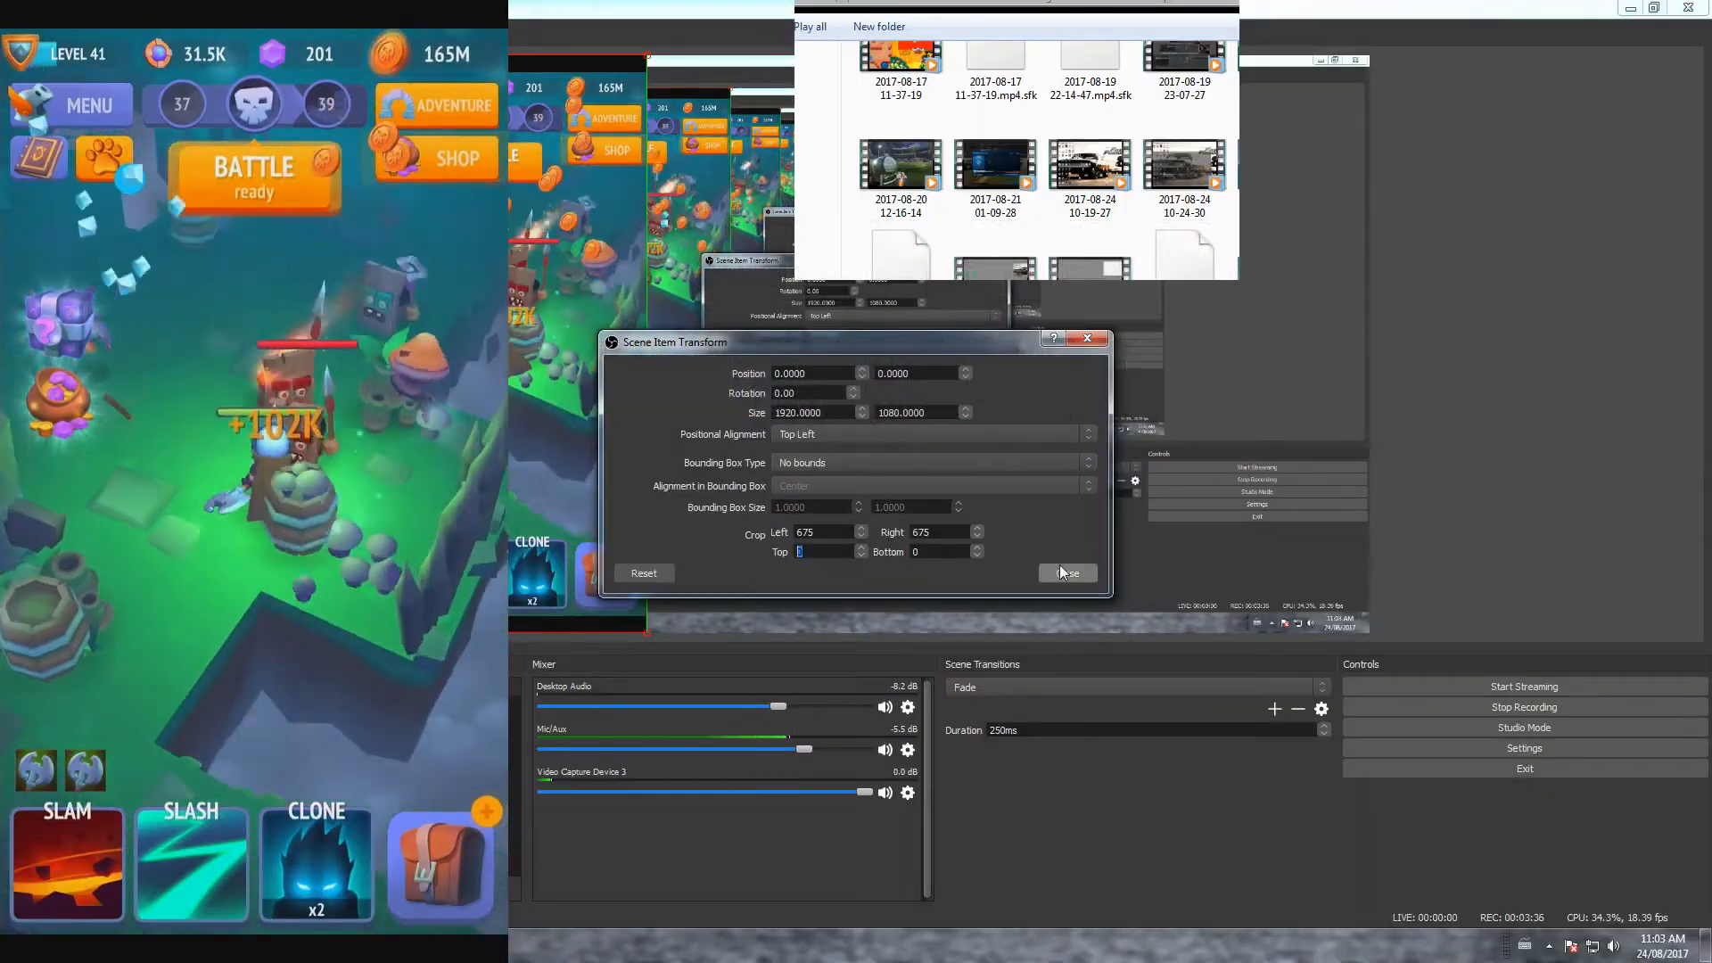
Apply a 675 left and 675 right crop to Video Capture Device 3 and close the transform
left_click(1067, 572)
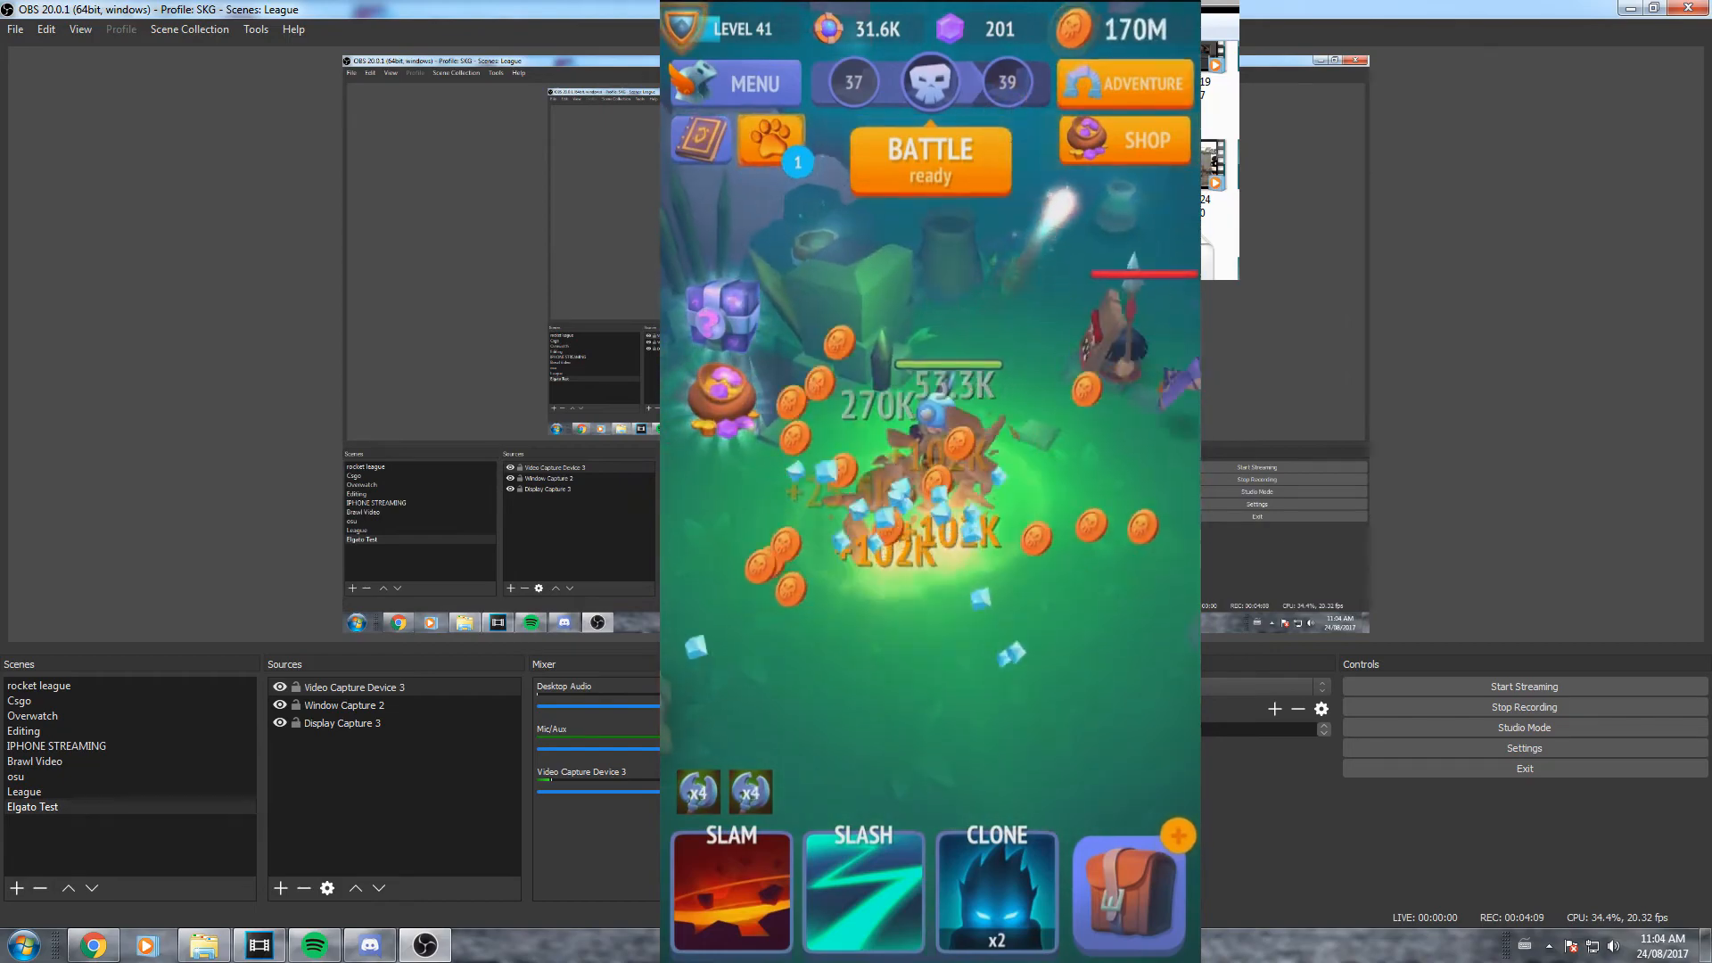
Make IPHONE STREAMING the active scene from the Scenes list
left_click(55, 745)
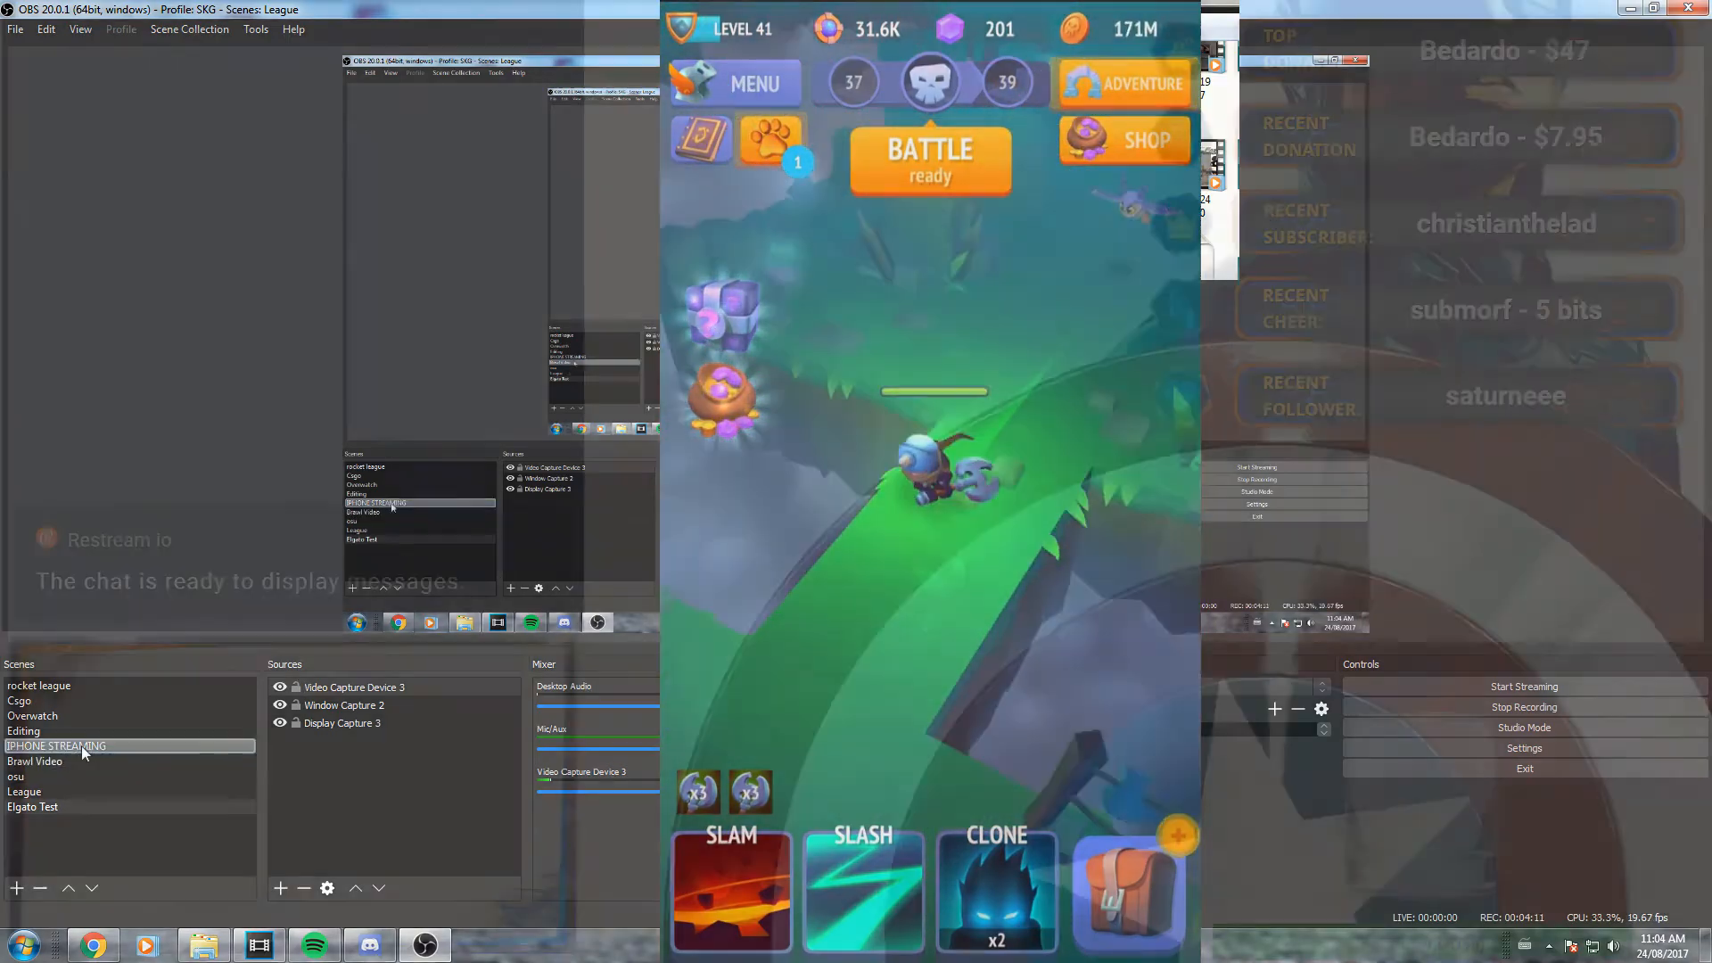